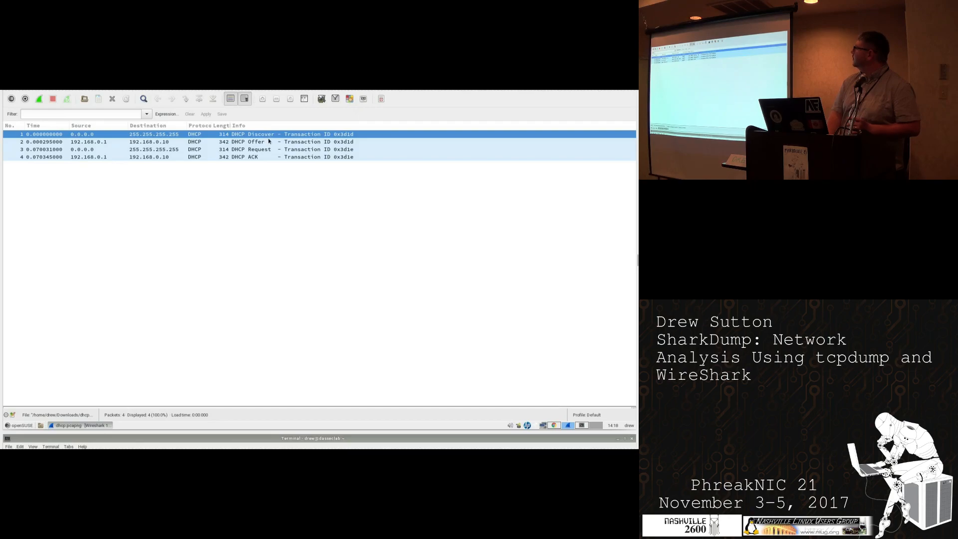
{"action": "mouse_move", "coordinate": [265, 166]}
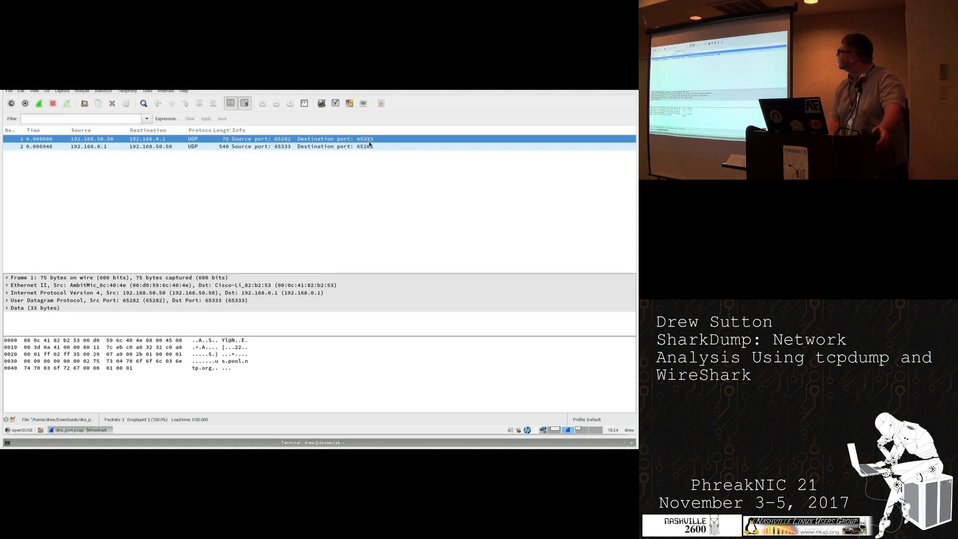
{"action": "mouse_move", "coordinate": [367, 153]}
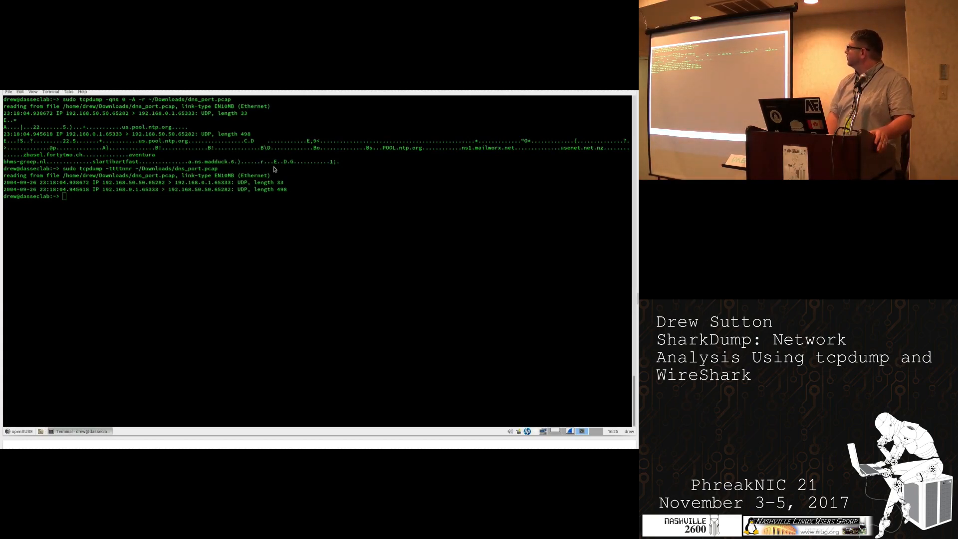
{"action": "mouse_move", "coordinate": [294, 176]}
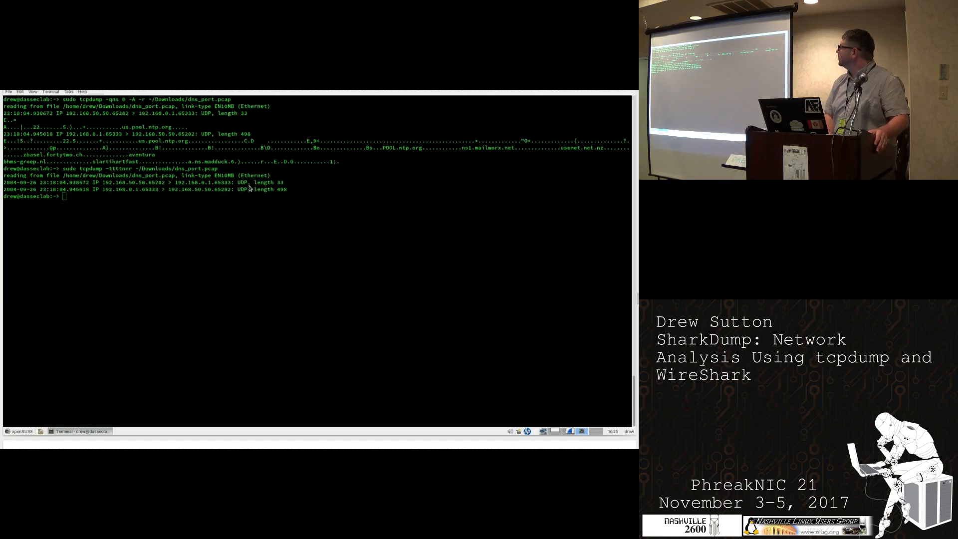
{"action": "mouse_move", "coordinate": [239, 204]}
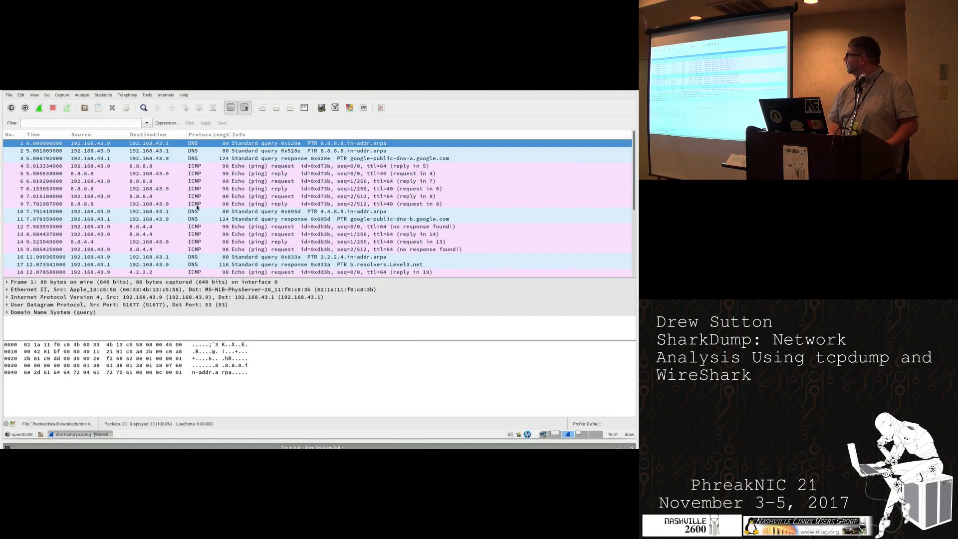
{"action": "mouse_move", "coordinate": [256, 183]}
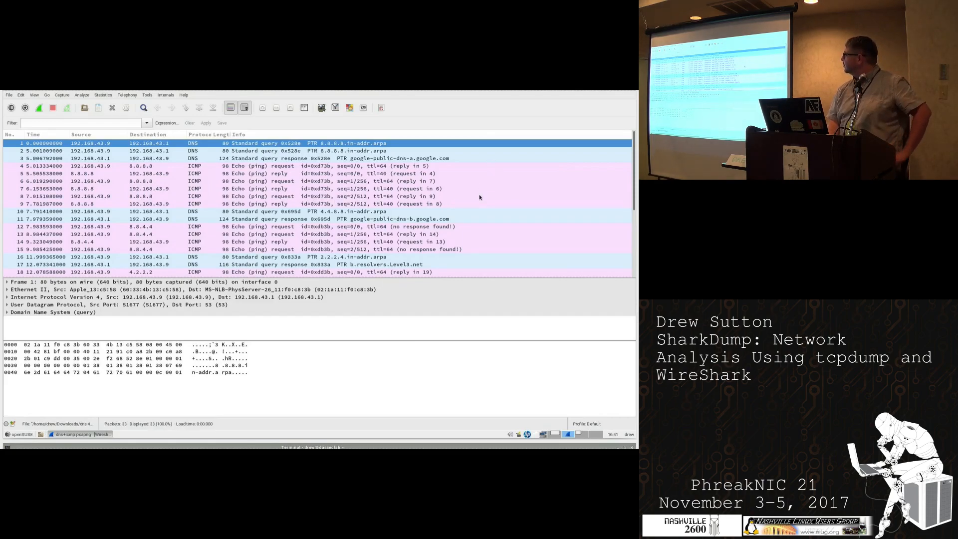
{"action": "mouse_move", "coordinate": [463, 142]}
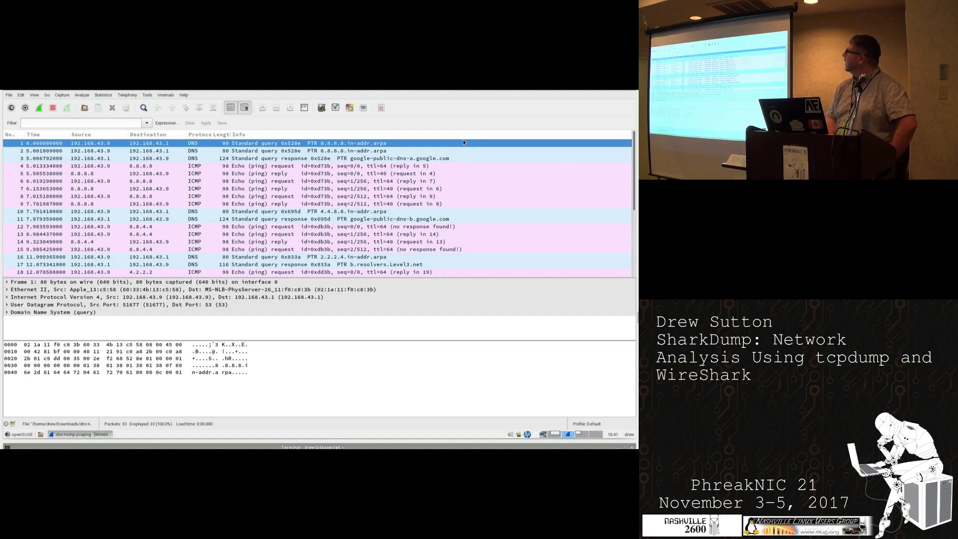
{"action": "mouse_move", "coordinate": [455, 160]}
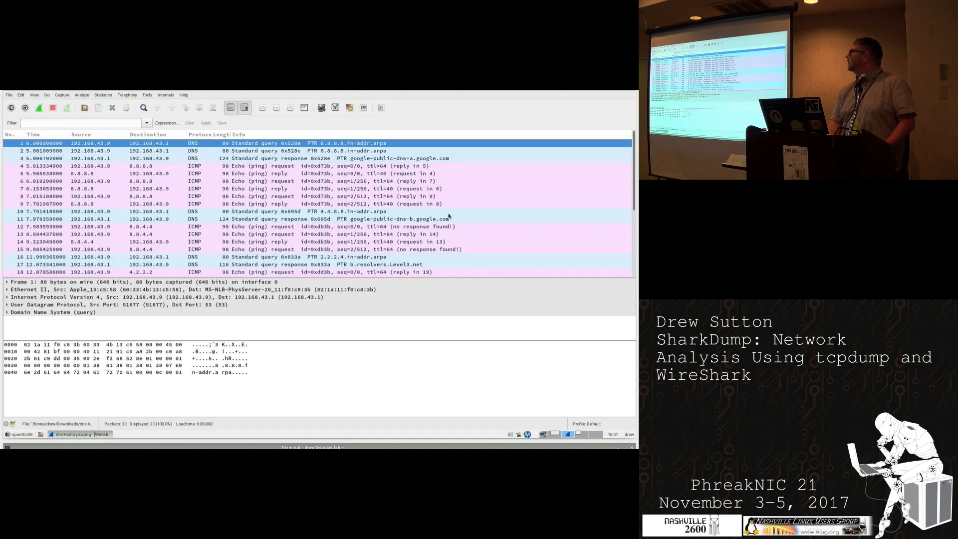
{"action": "mouse_move", "coordinate": [464, 180]}
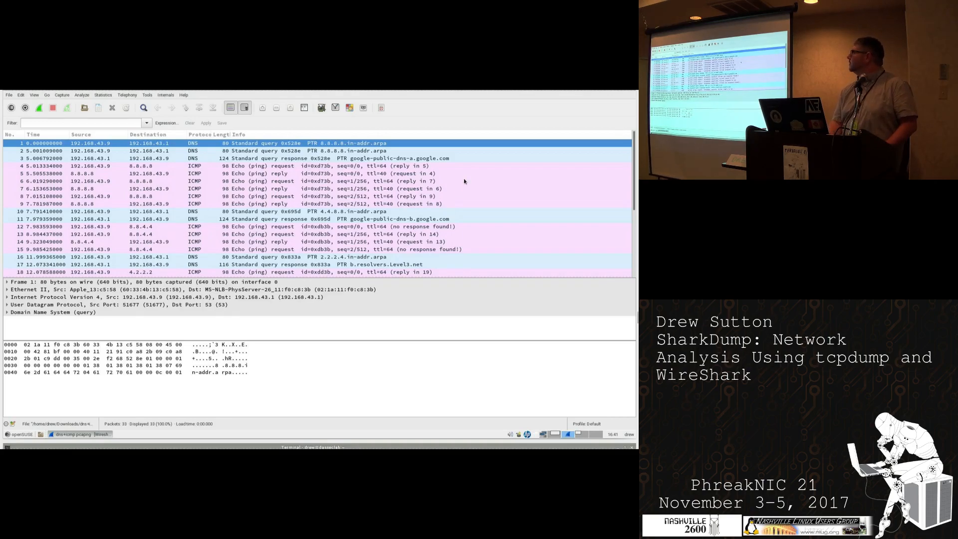
{"action": "mouse_move", "coordinate": [444, 408]}
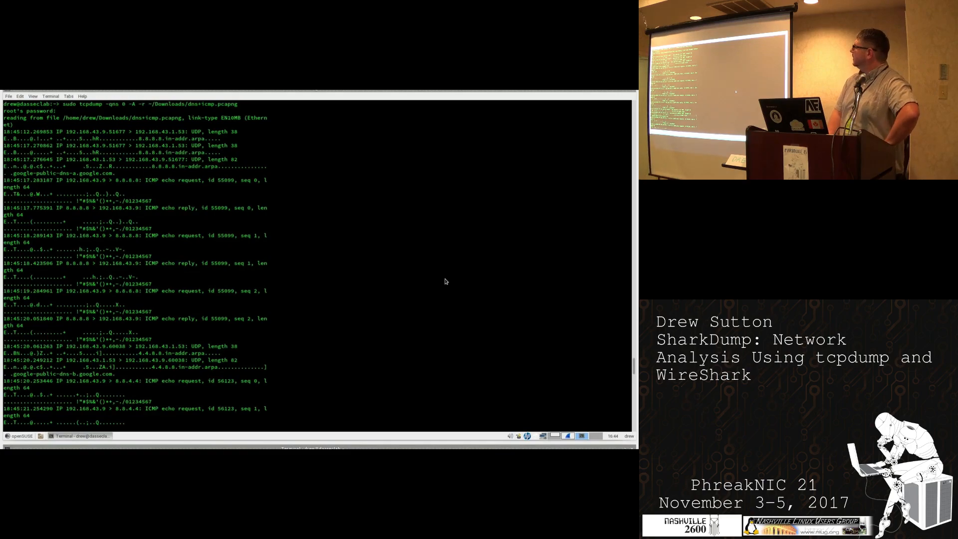
{"action": "mouse_move", "coordinate": [446, 270]}
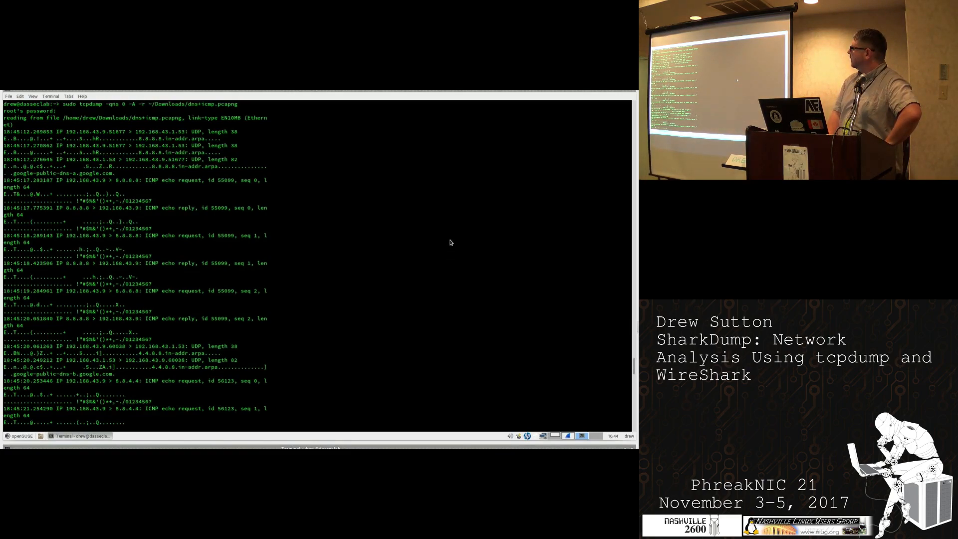
{"action": "mouse_move", "coordinate": [449, 221]}
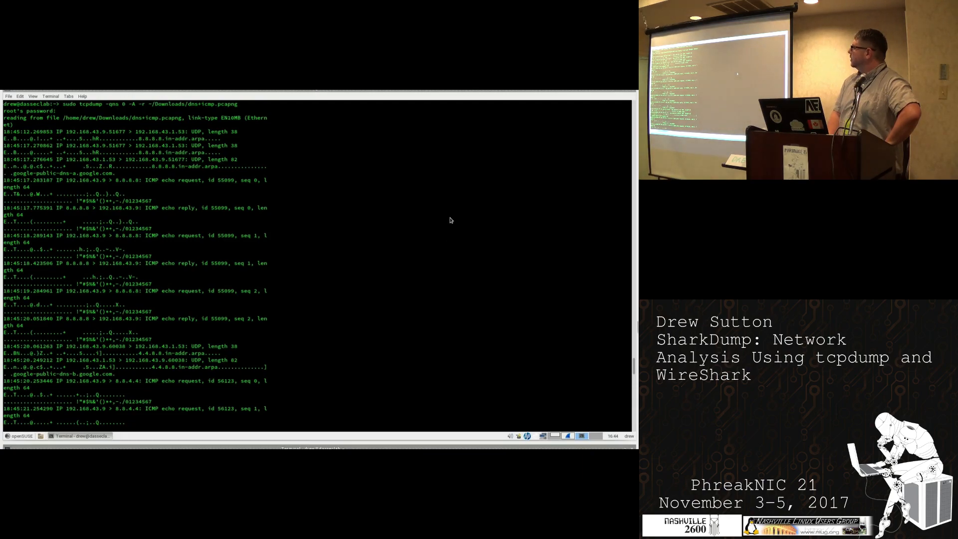